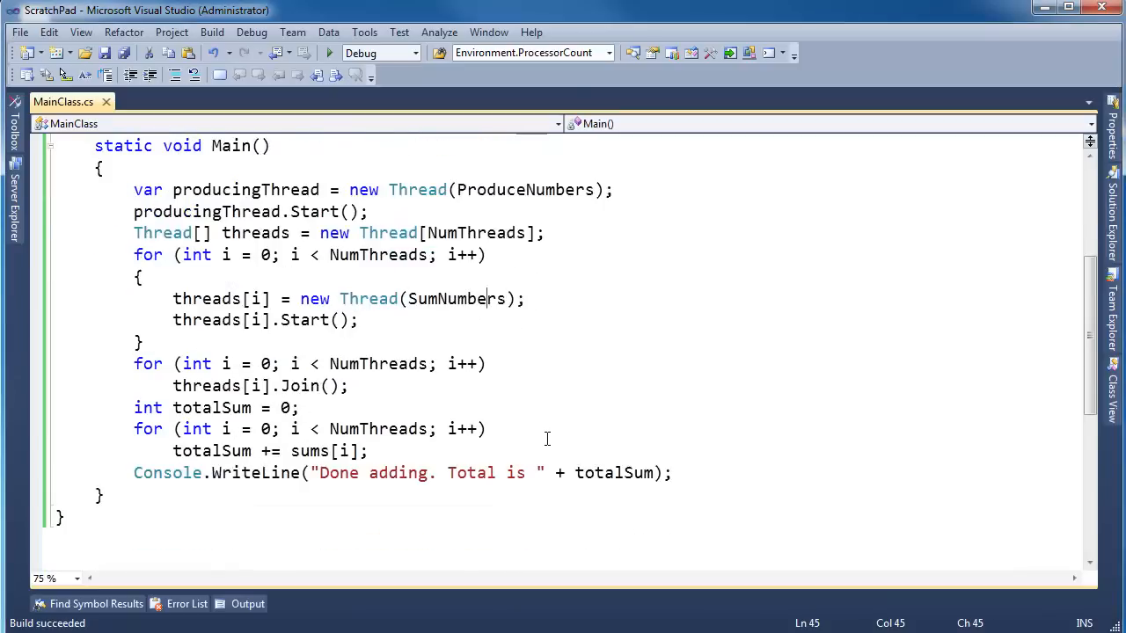
- Pass i to threads[i].Start(i) and print "Consuming thread #" + threadNumber, split across lines
scroll("up", 3)
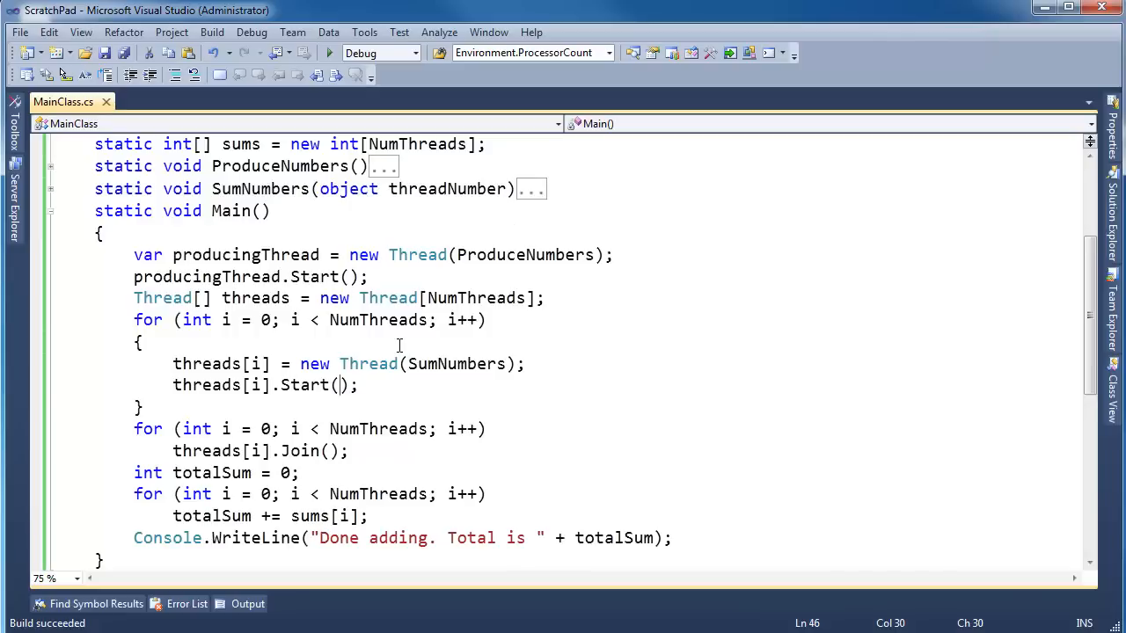
type("i")
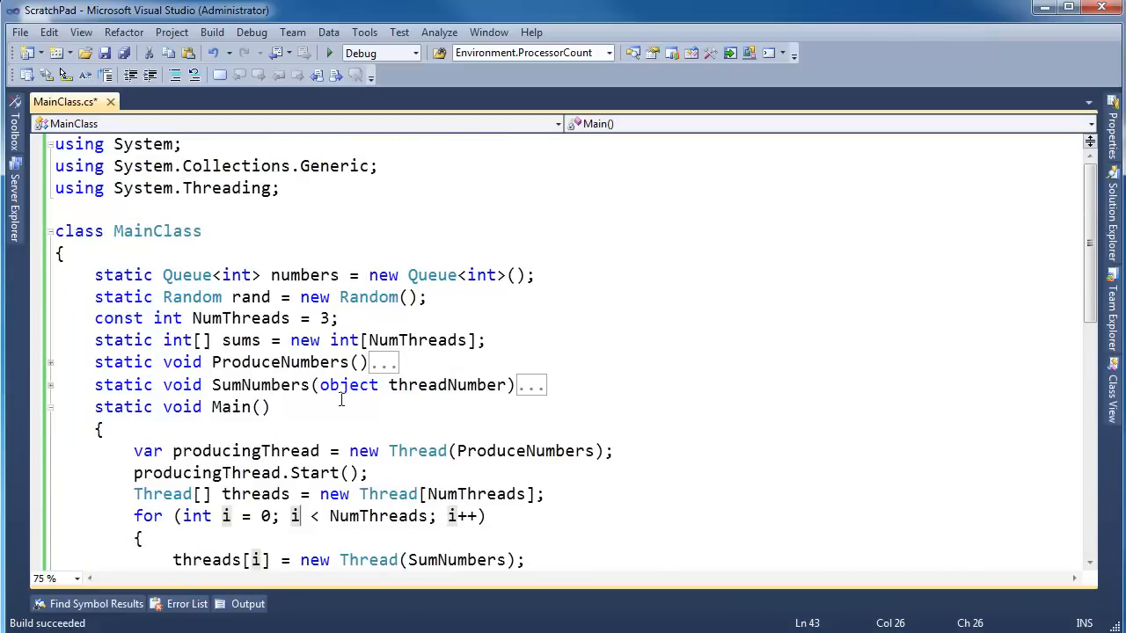
scroll("down", 3)
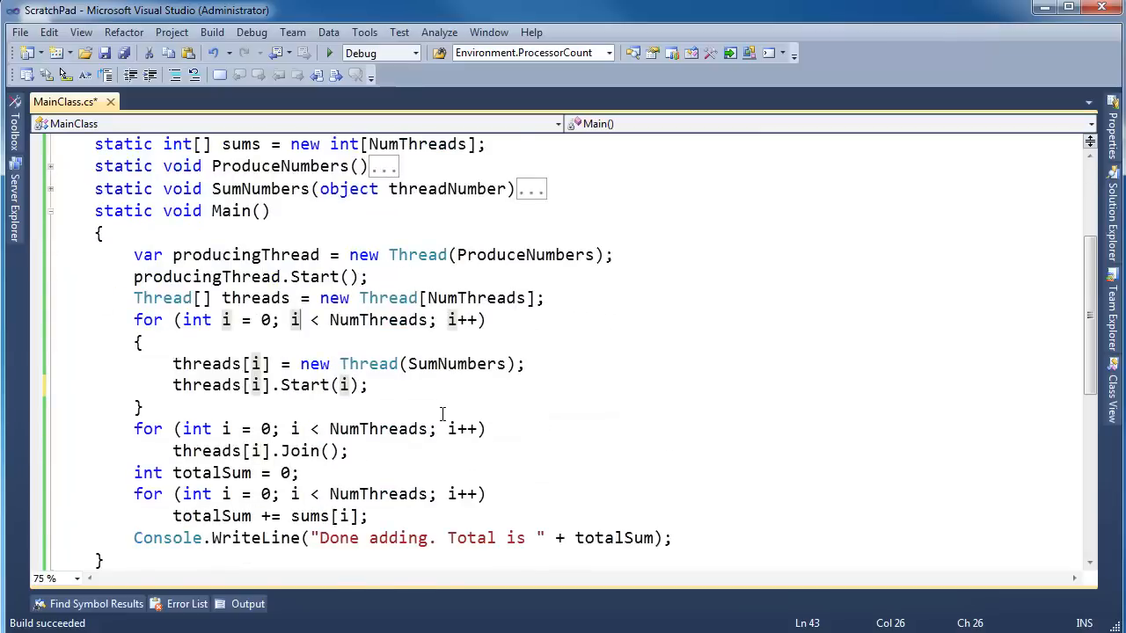
mouse_move(616, 467)
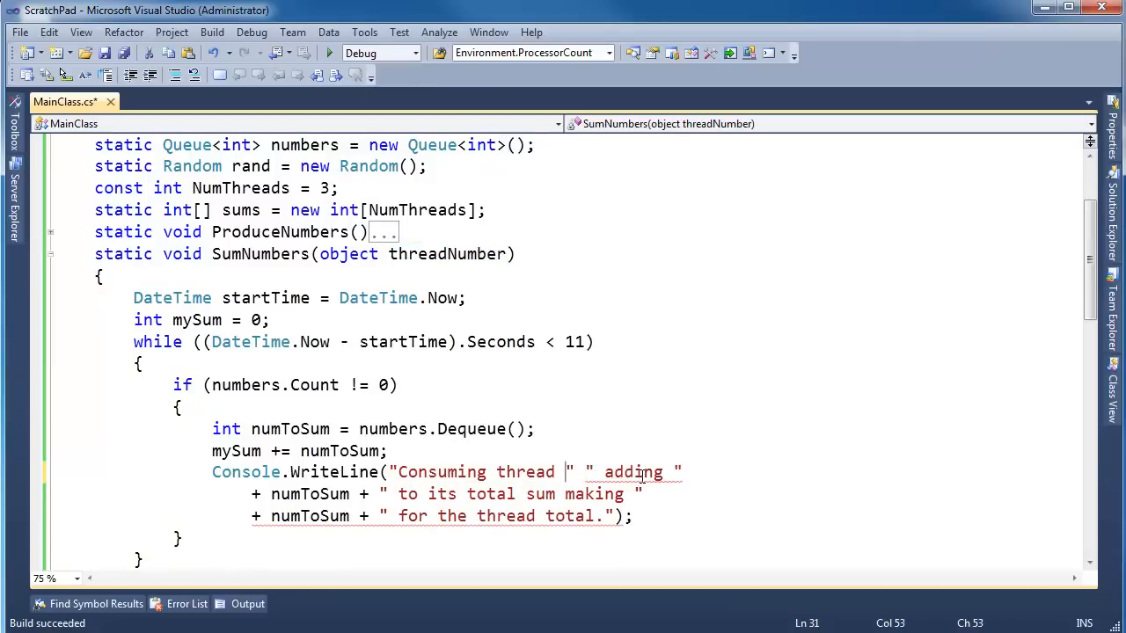
type("#\" + t")
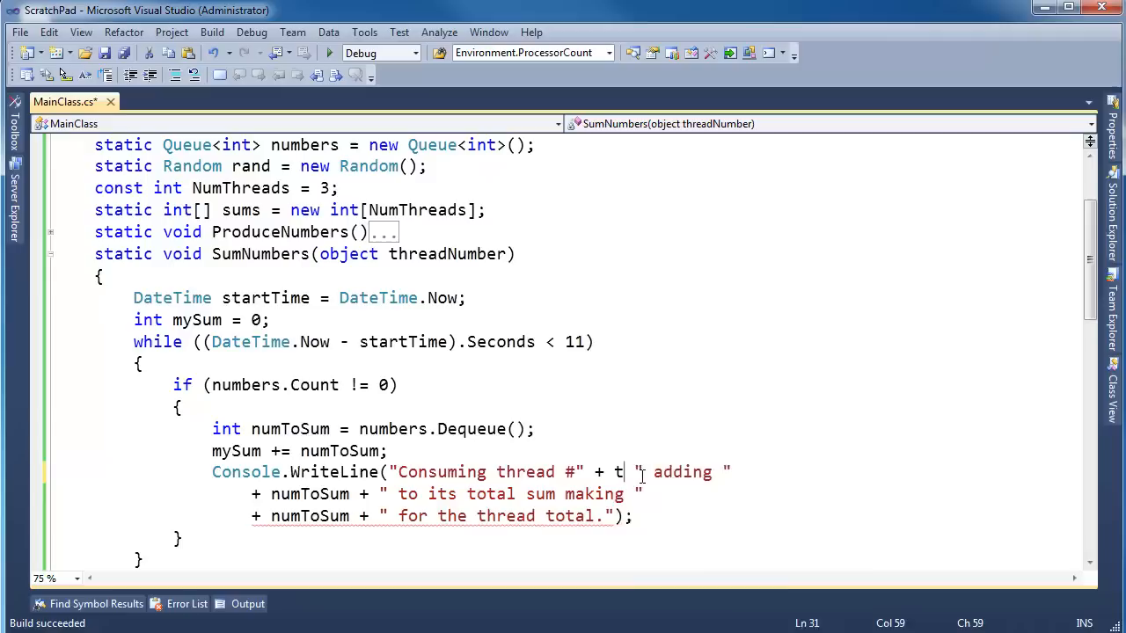
type("hreadNumber +")
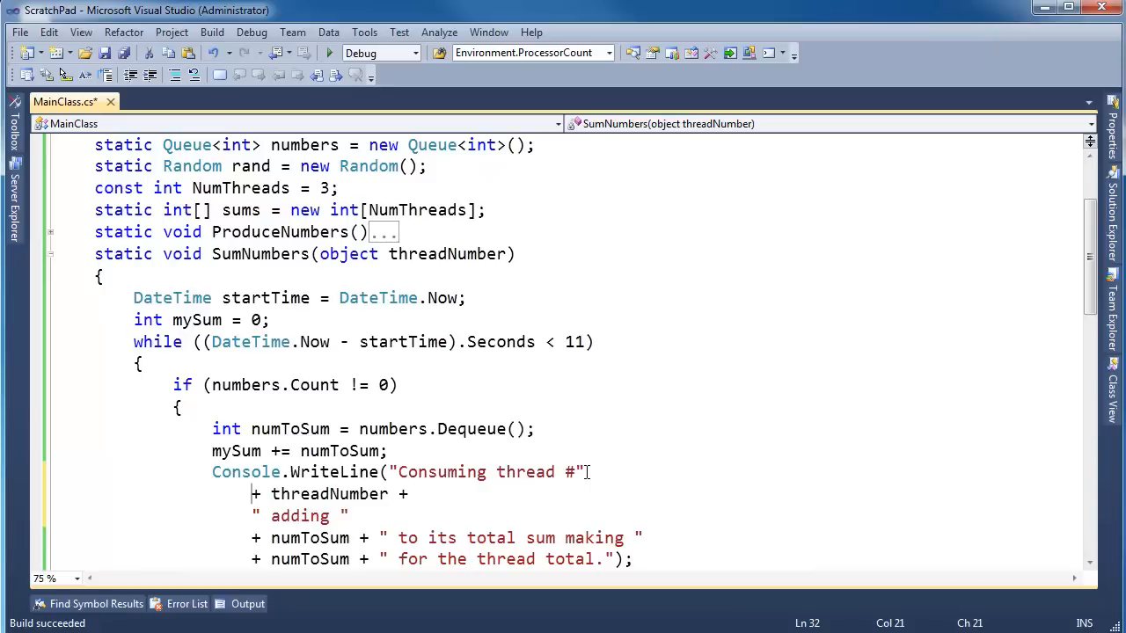
scroll("down", 3)
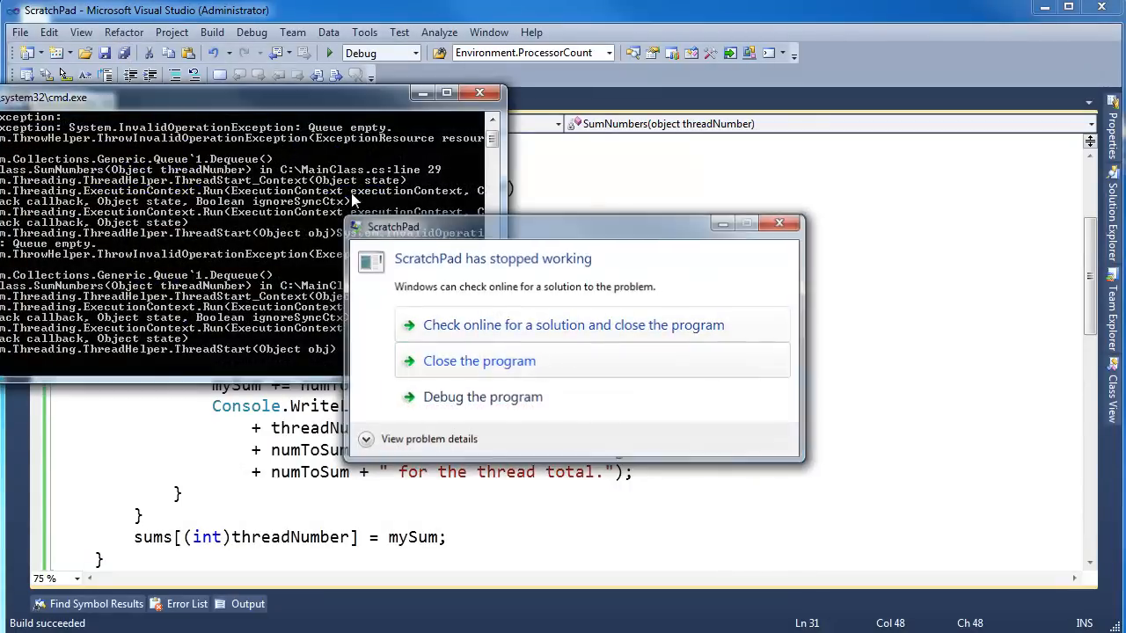
- Close the crash report, review the console's Queue empty stack trace, and close the console
left_click(478, 361)
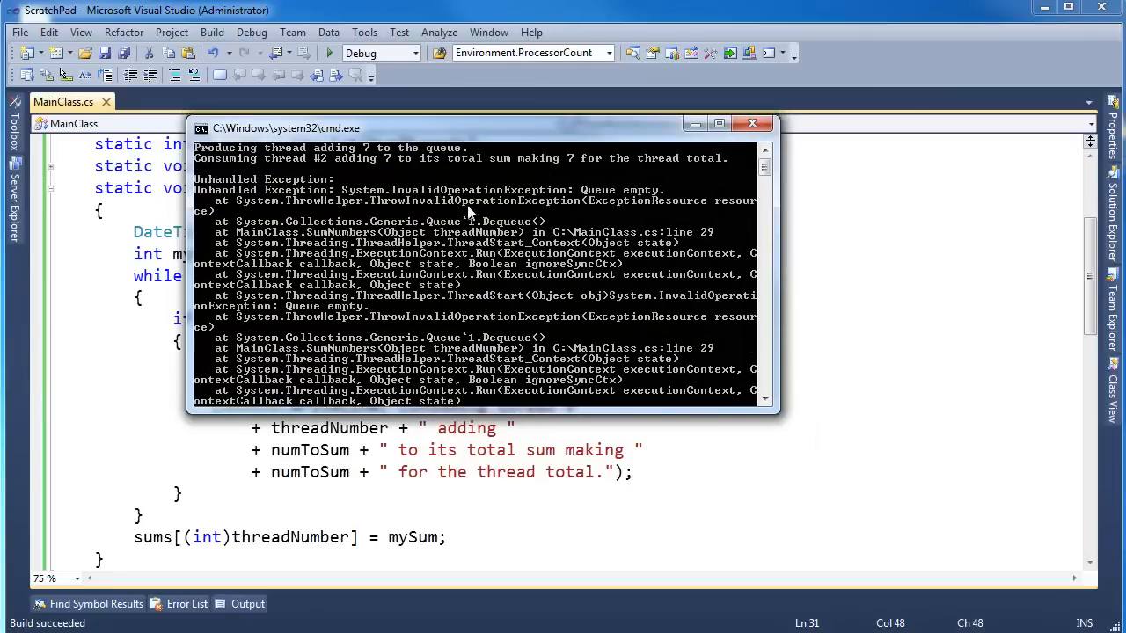
mouse_move(277, 163)
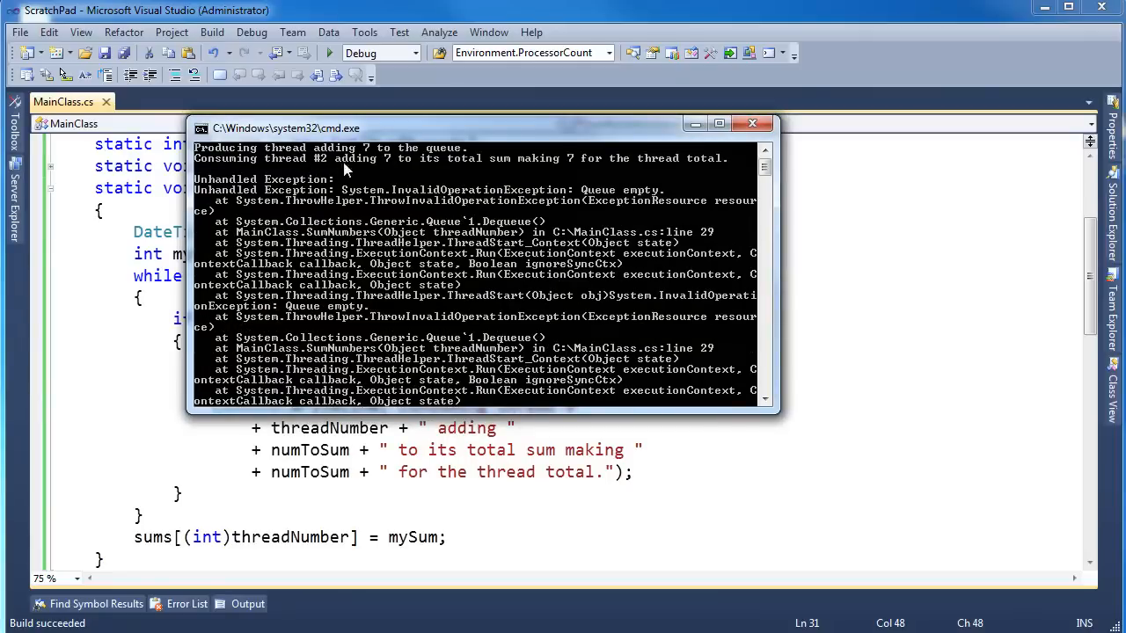
mouse_move(510, 174)
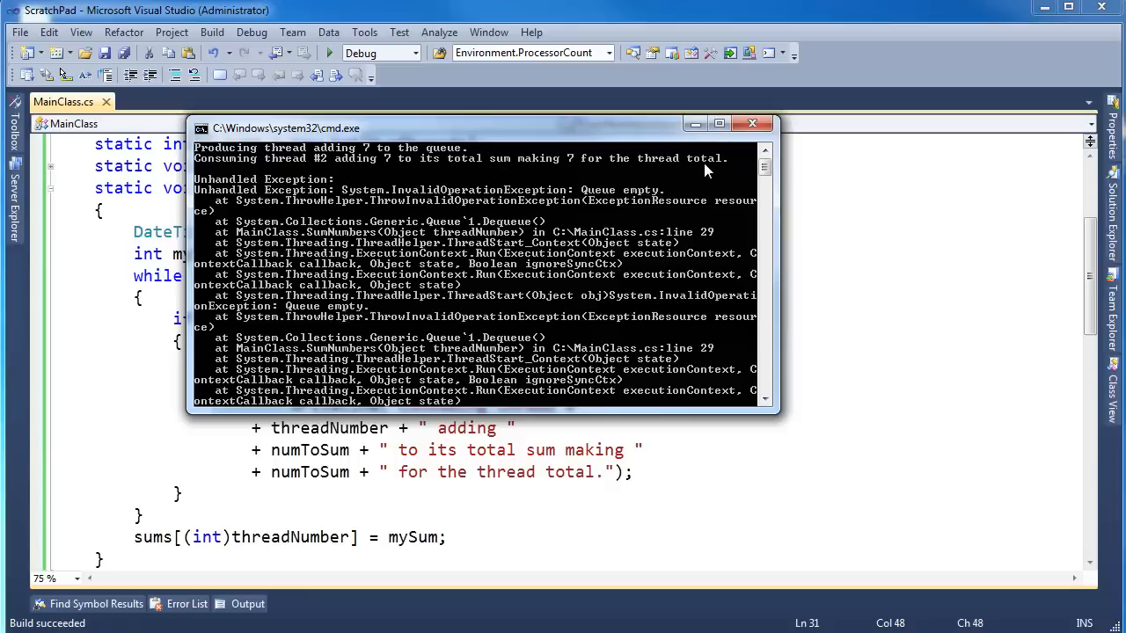
mouse_move(525, 201)
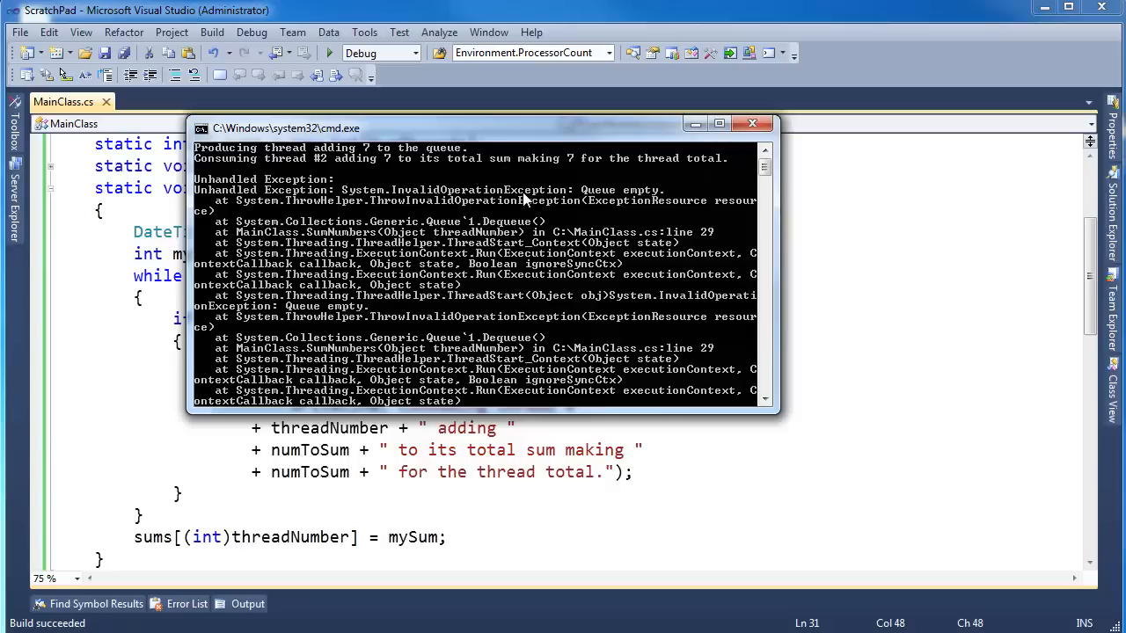
mouse_move(607, 204)
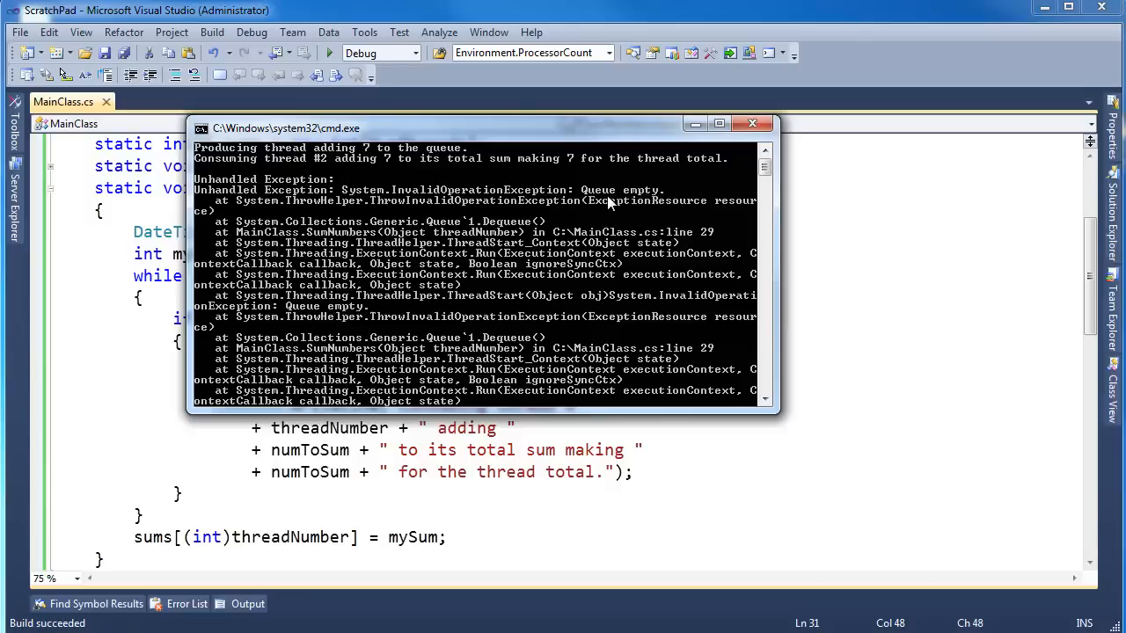
mouse_move(580, 204)
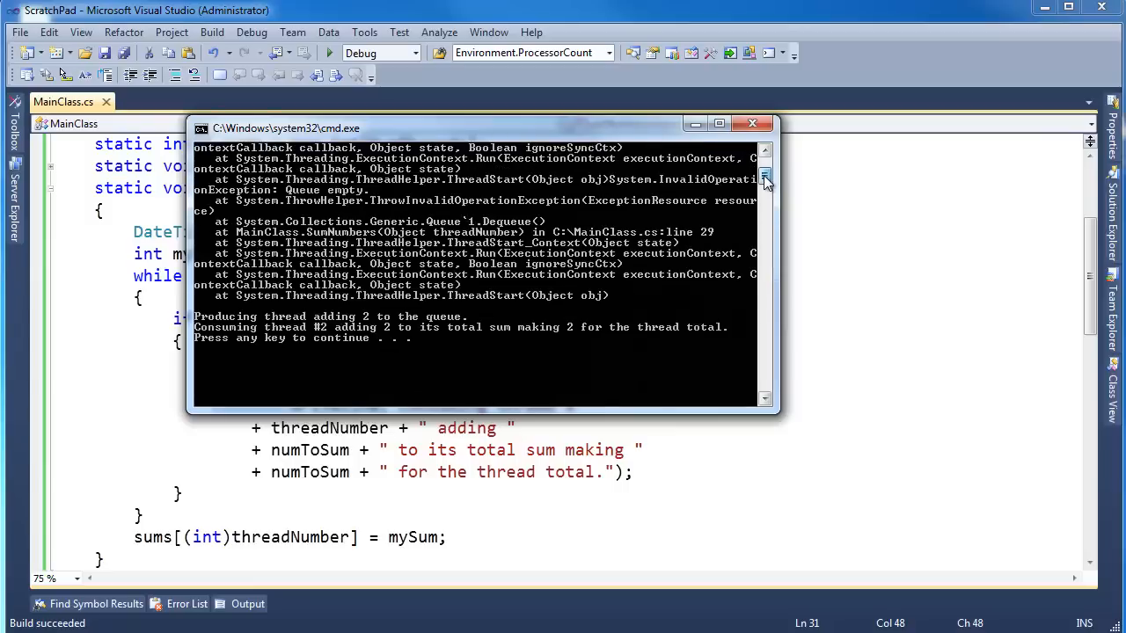
scroll("down", 3)
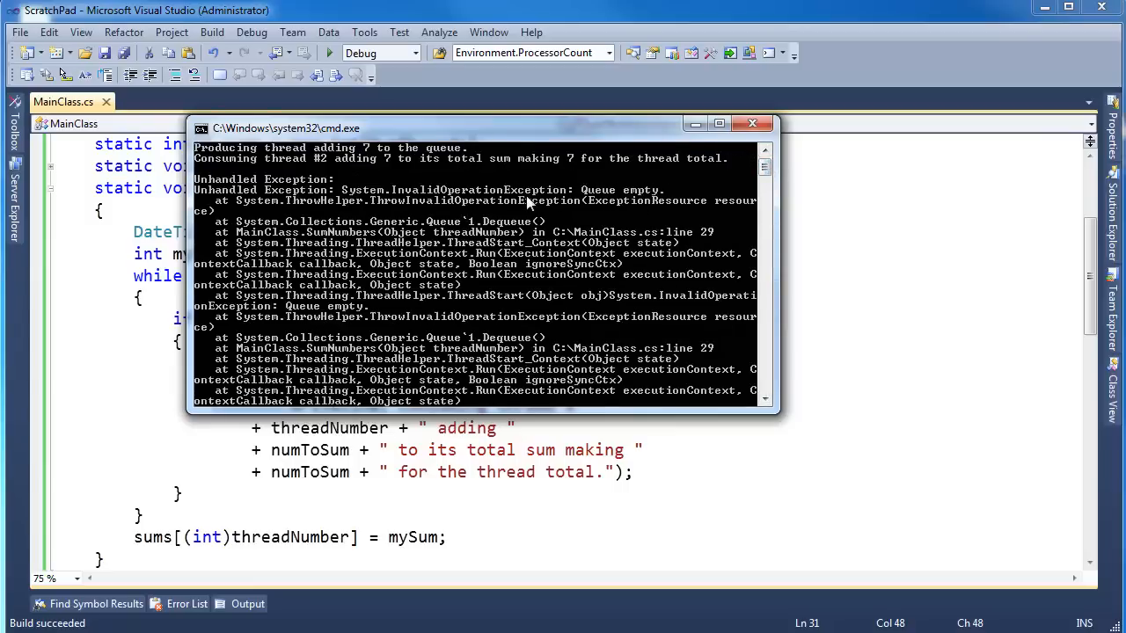
mouse_move(621, 202)
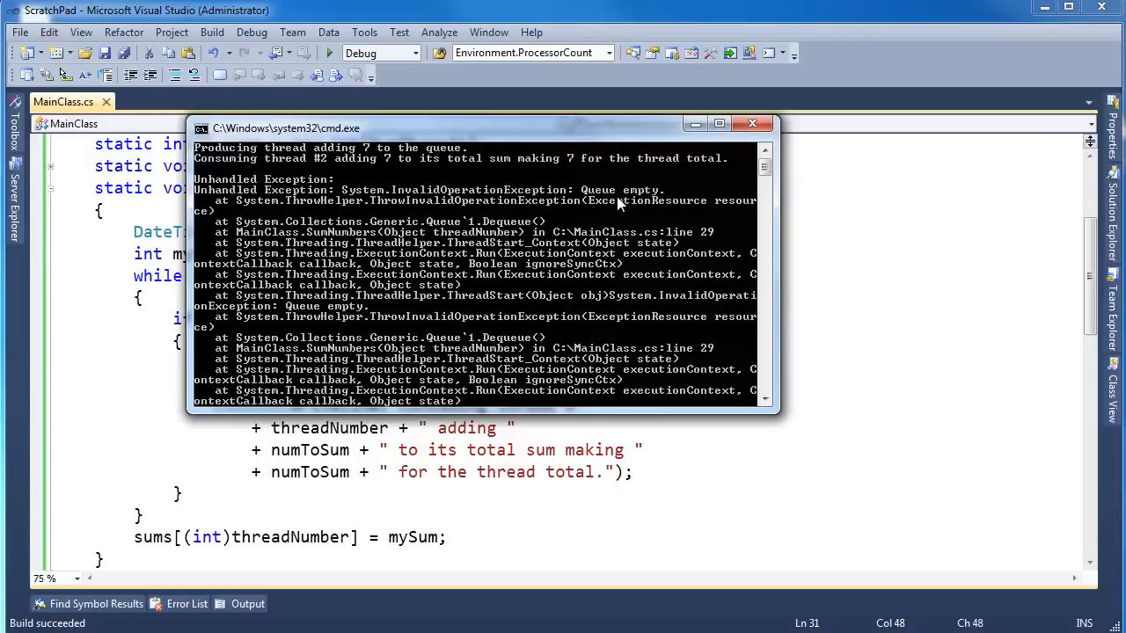
left_click(752, 123)
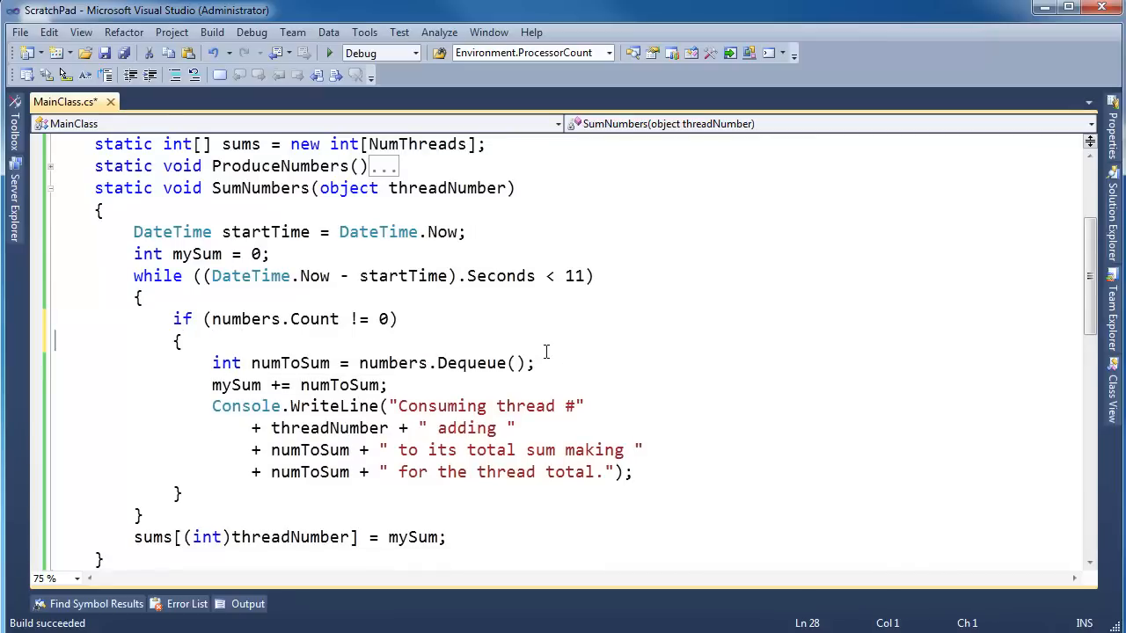
- Wrap the Dequeue call in try/catch (ex) that rethrows the exception
type("try")
type("catch")
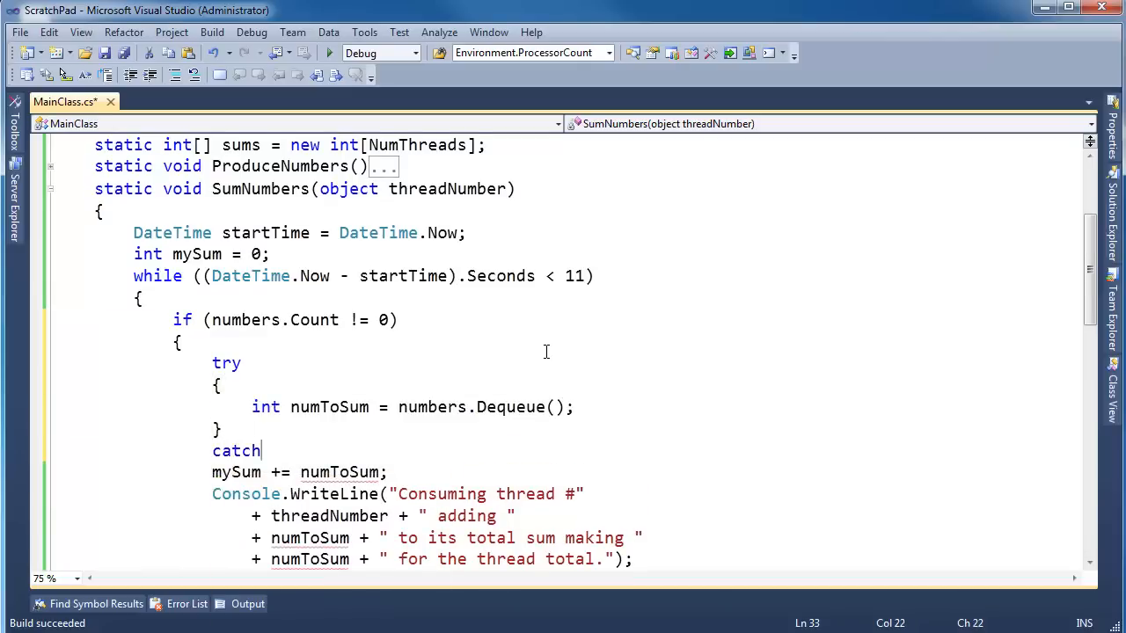
type("(ex")
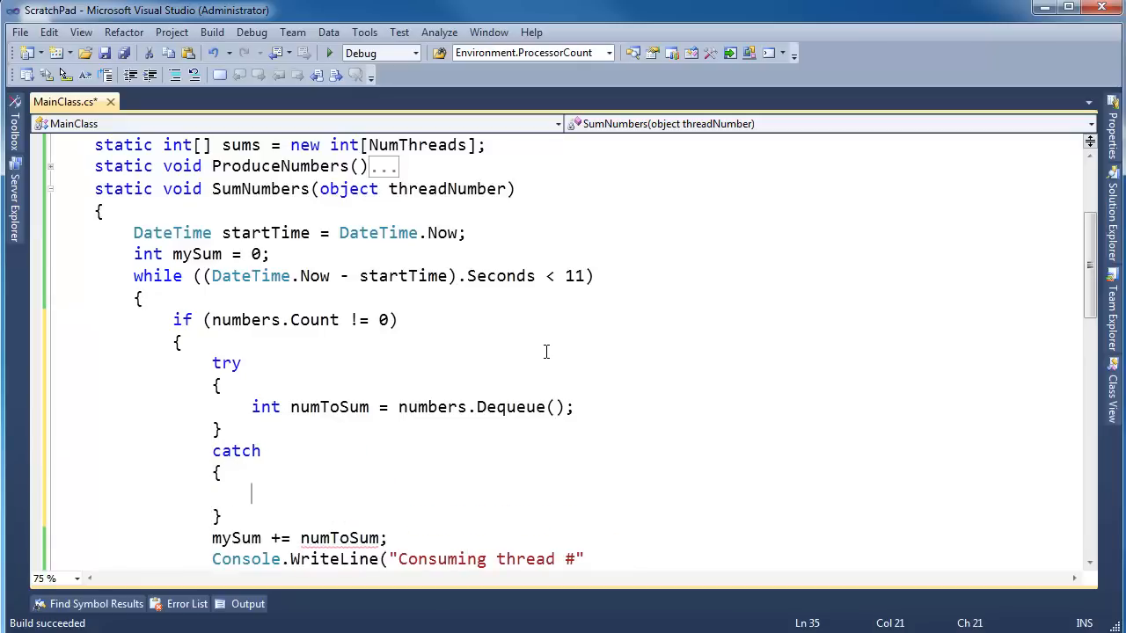
type("throw")
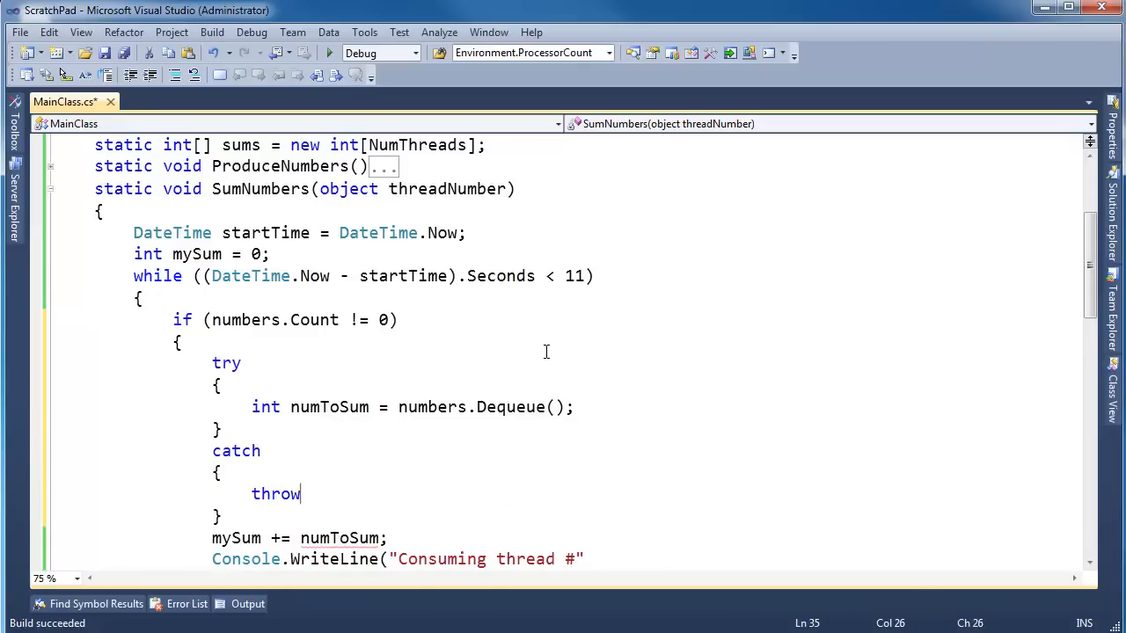
type("c")
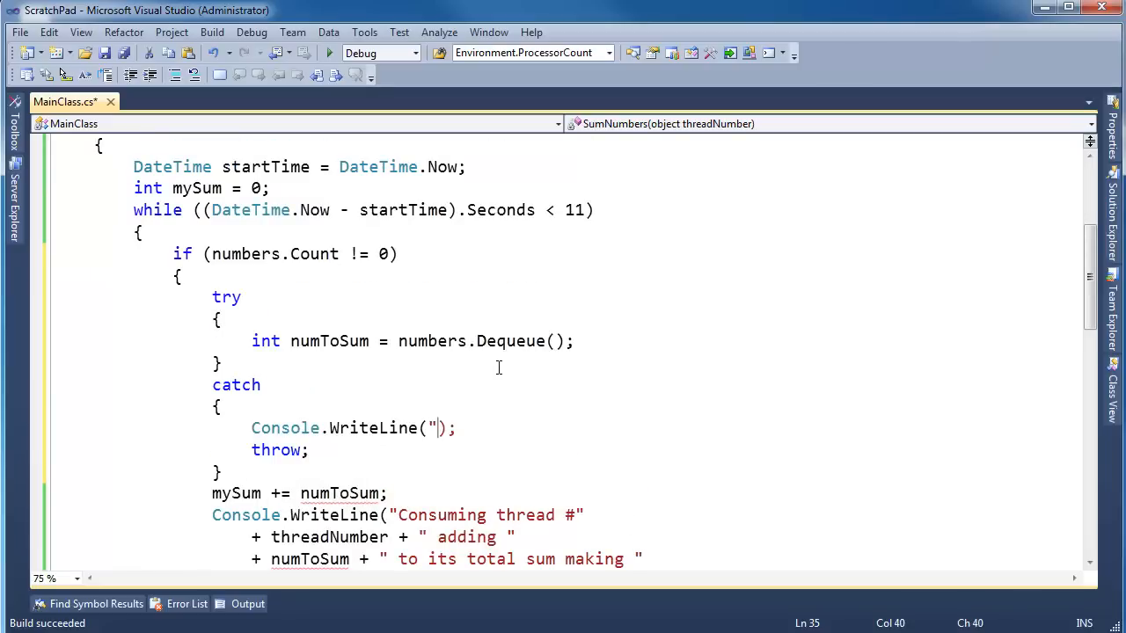
- Make the catch message "Thread #" + threadNumber + "having an issue!"
type("Thread having an i")
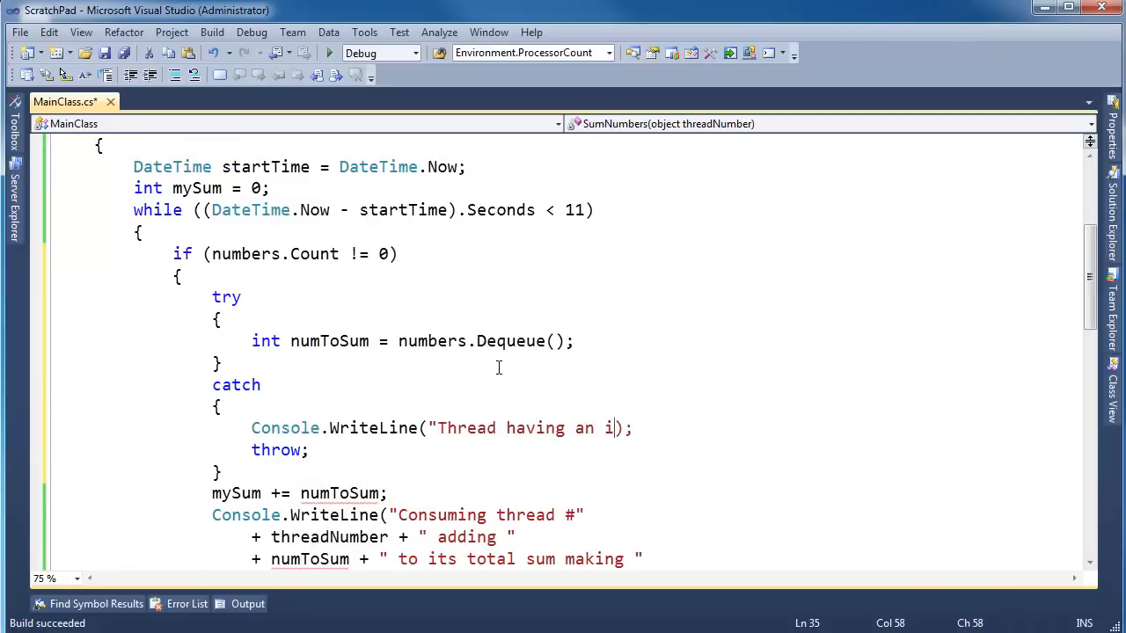
type("ssue!\"")
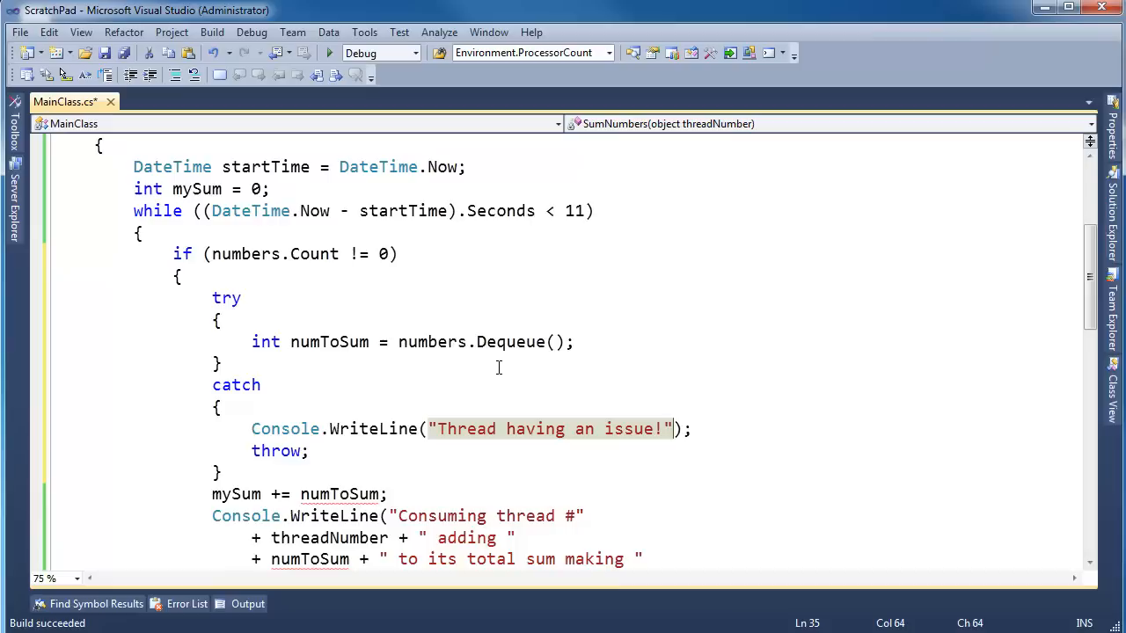
left_click(550, 429)
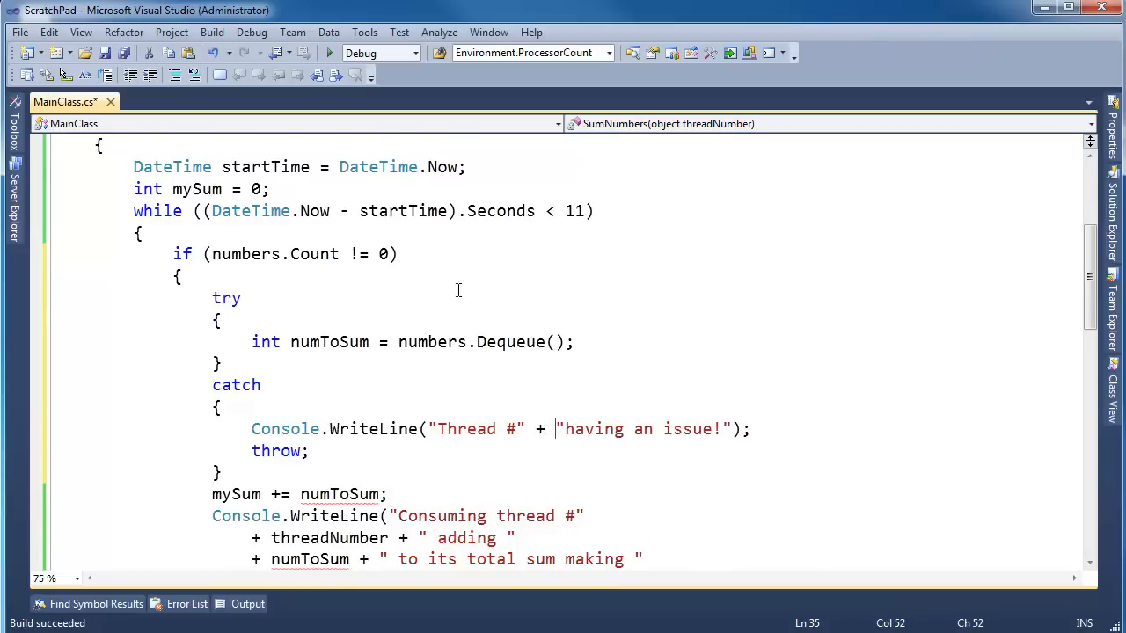
scroll("up", 3)
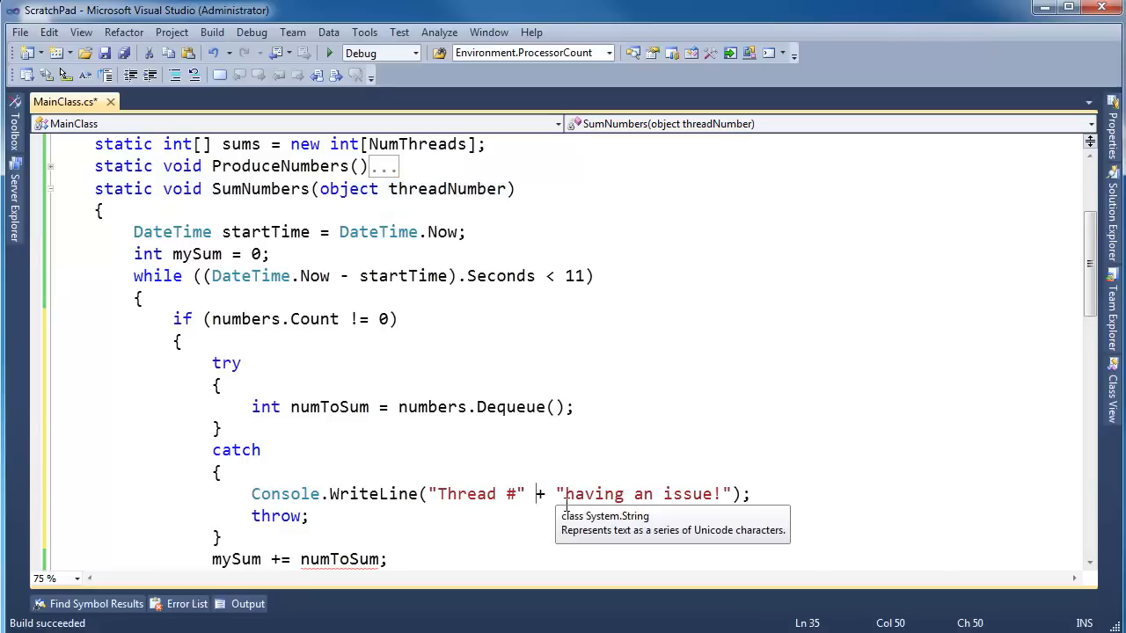
type("threadNumber +")
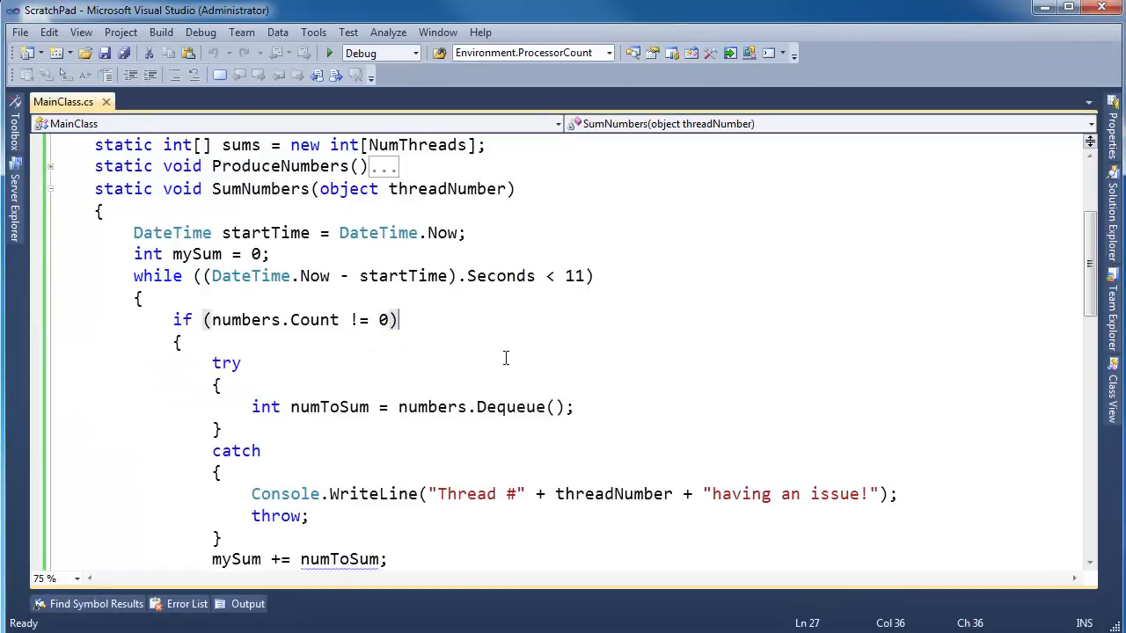
- Declare 'int numToSum;' above try and change the Dequeue line to 'numToSum = numbers.Dequeue();'
scroll("down", 3)
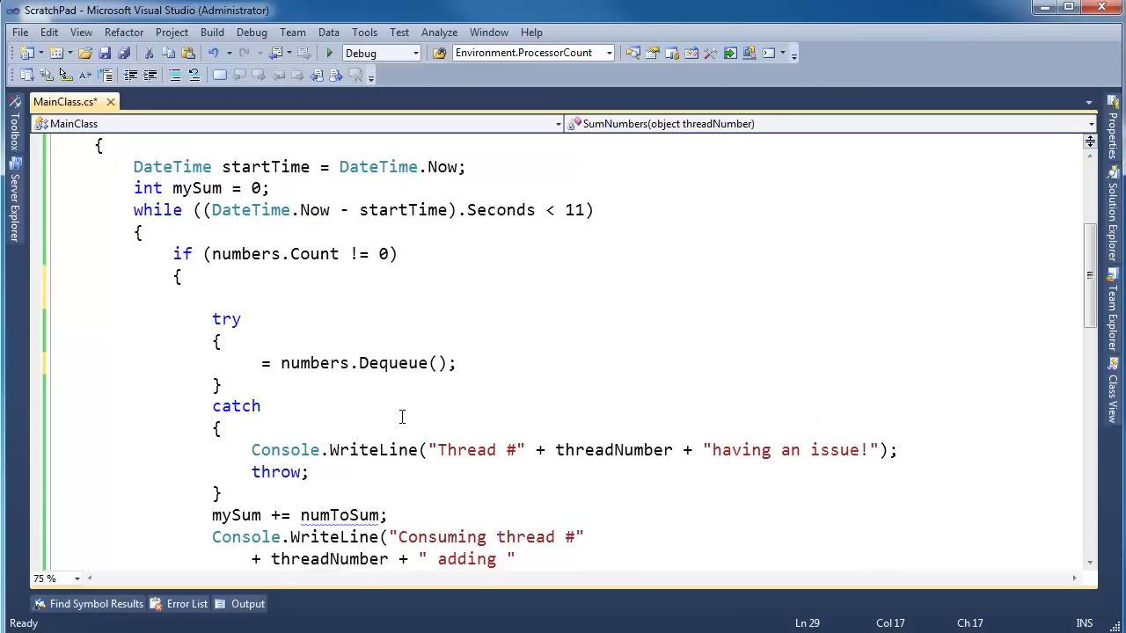
type("int numToSum;")
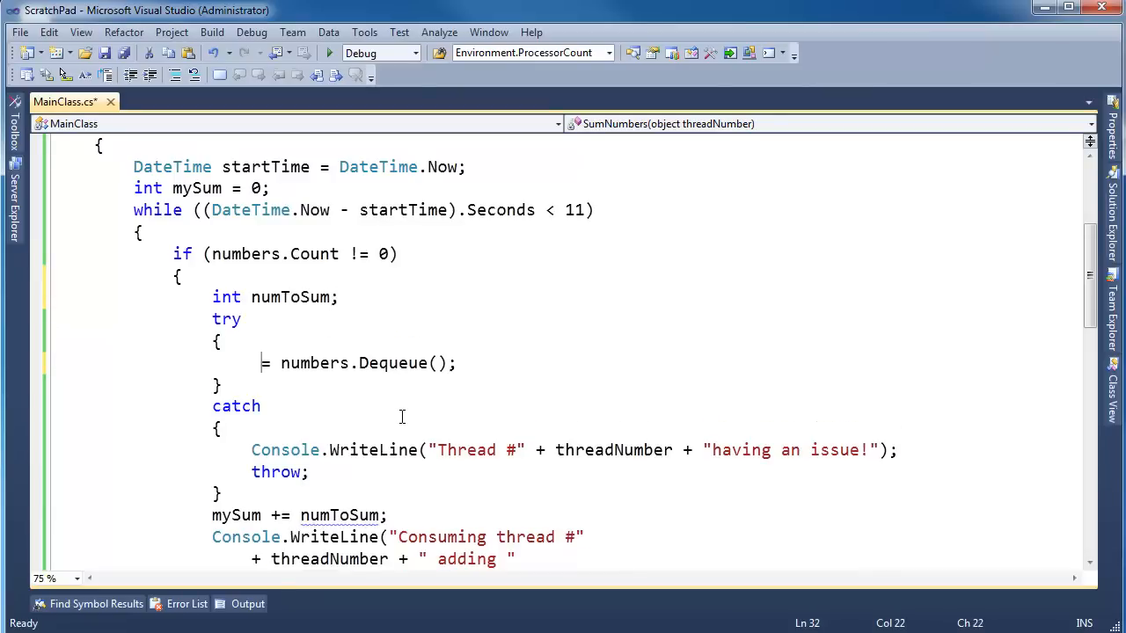
type("numToSum = numbe")
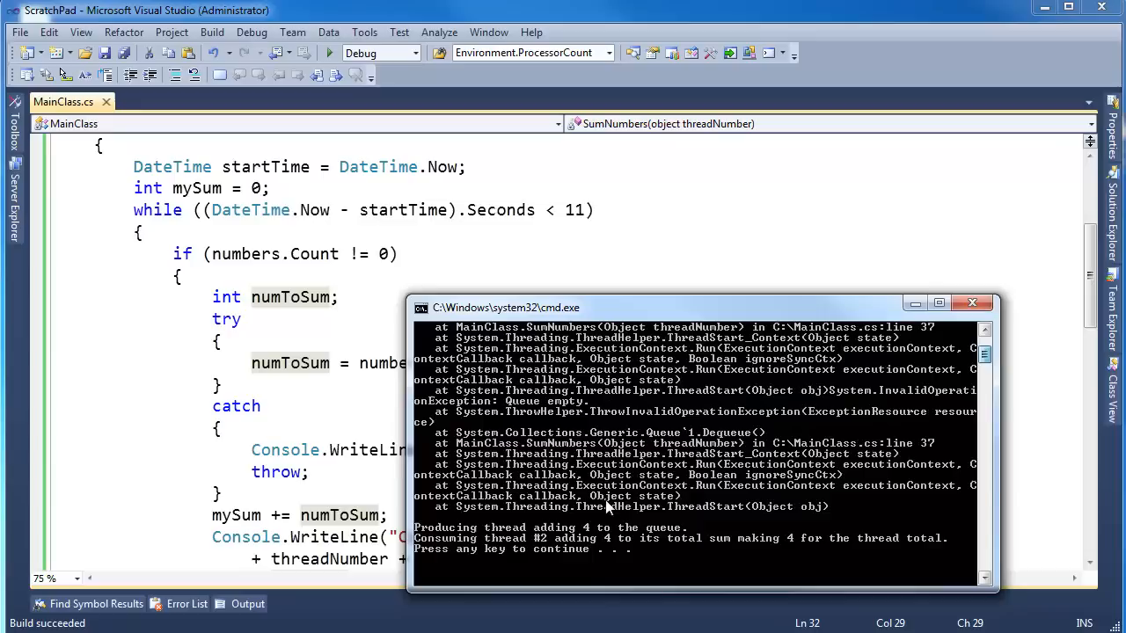
mouse_move(906, 409)
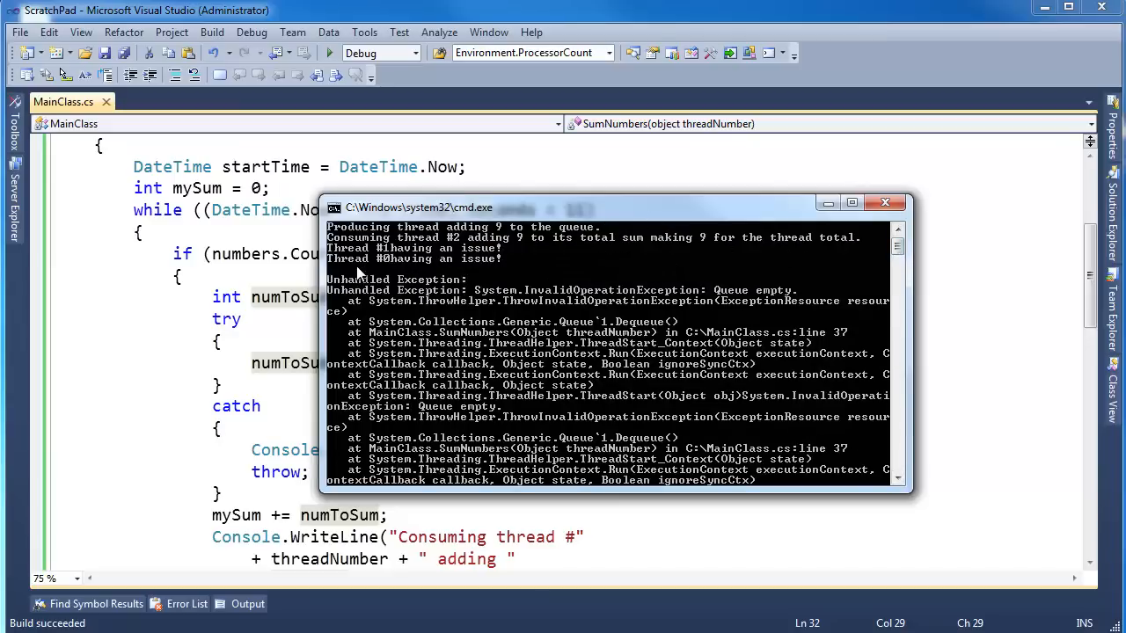
mouse_move(425, 275)
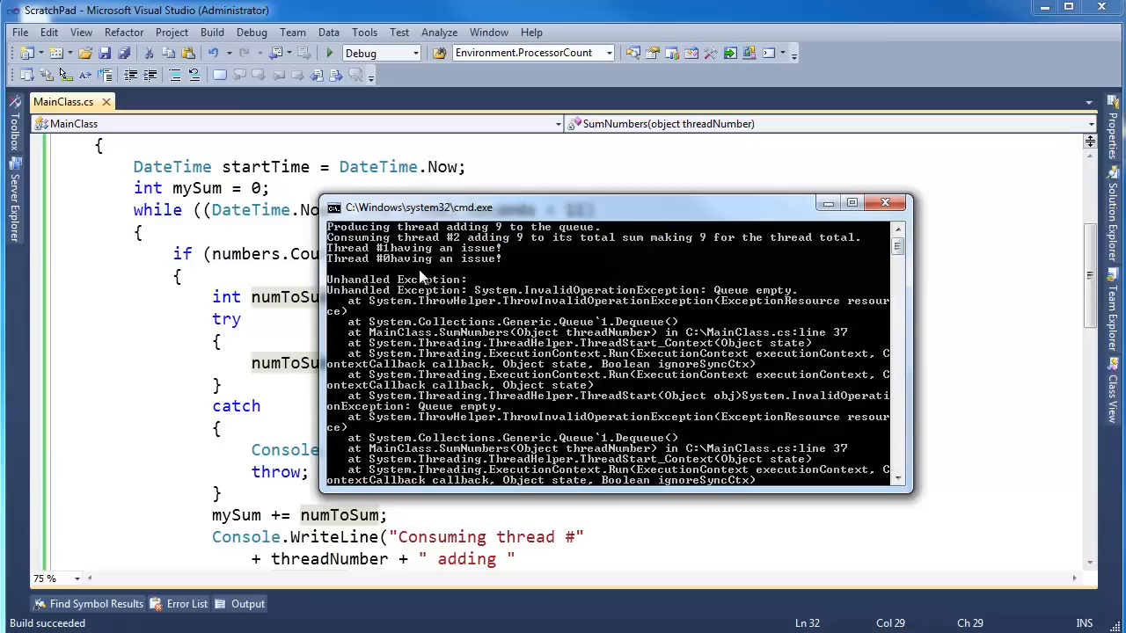
mouse_move(761, 484)
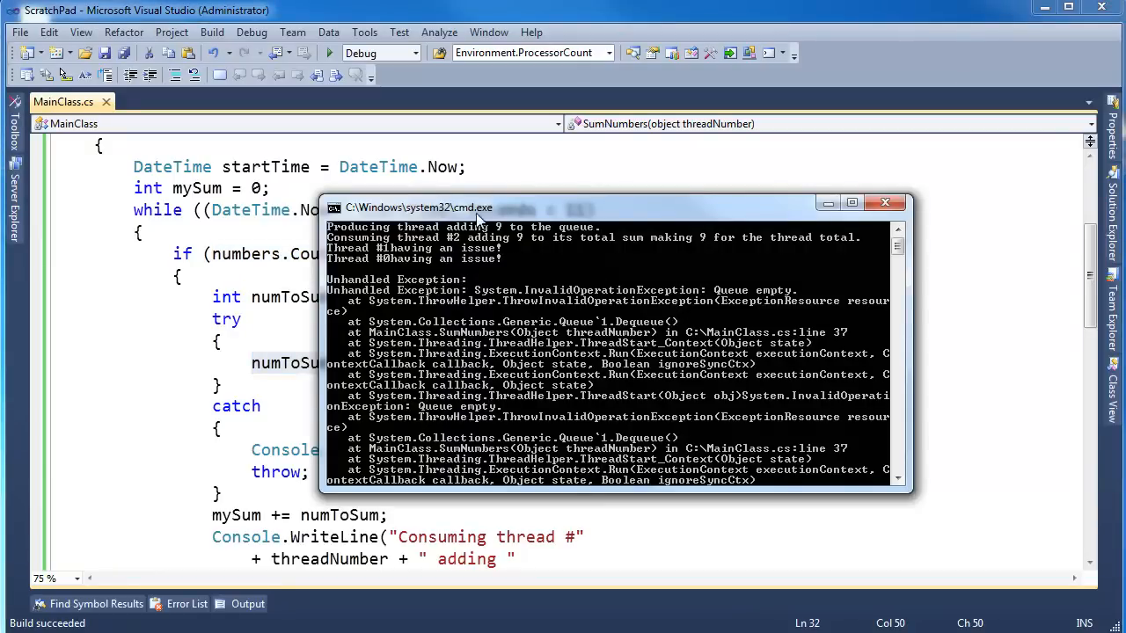
- Drag the cmd.exe console window to the upper right, clear of the try/catch code
left_click_drag(475, 207, 611, 242)
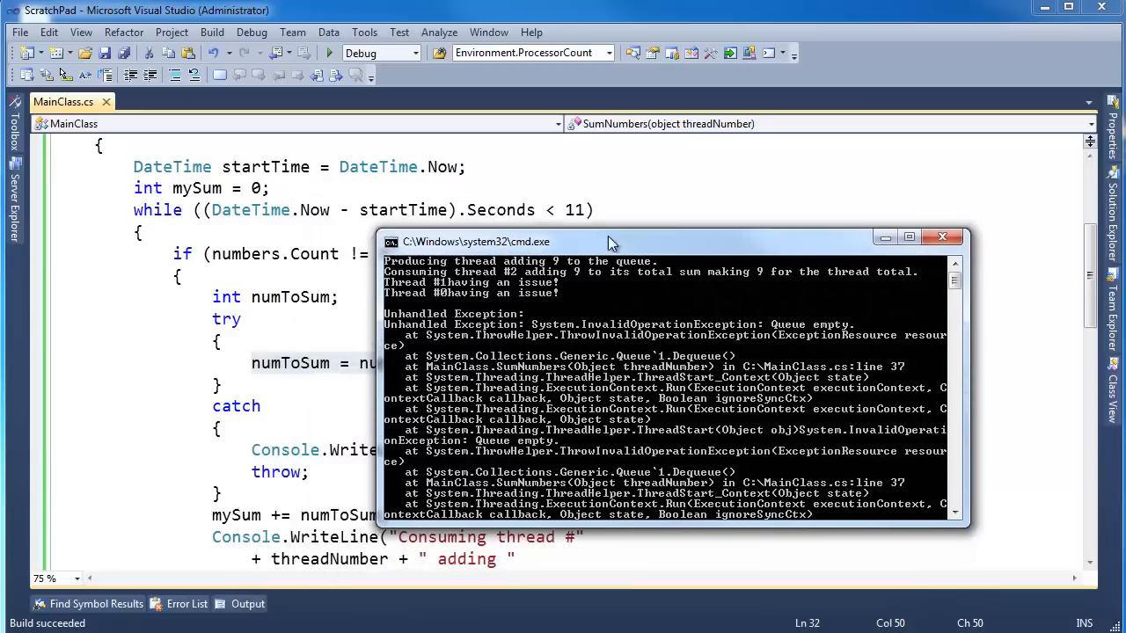
left_click_drag(613, 242, 682, 233)
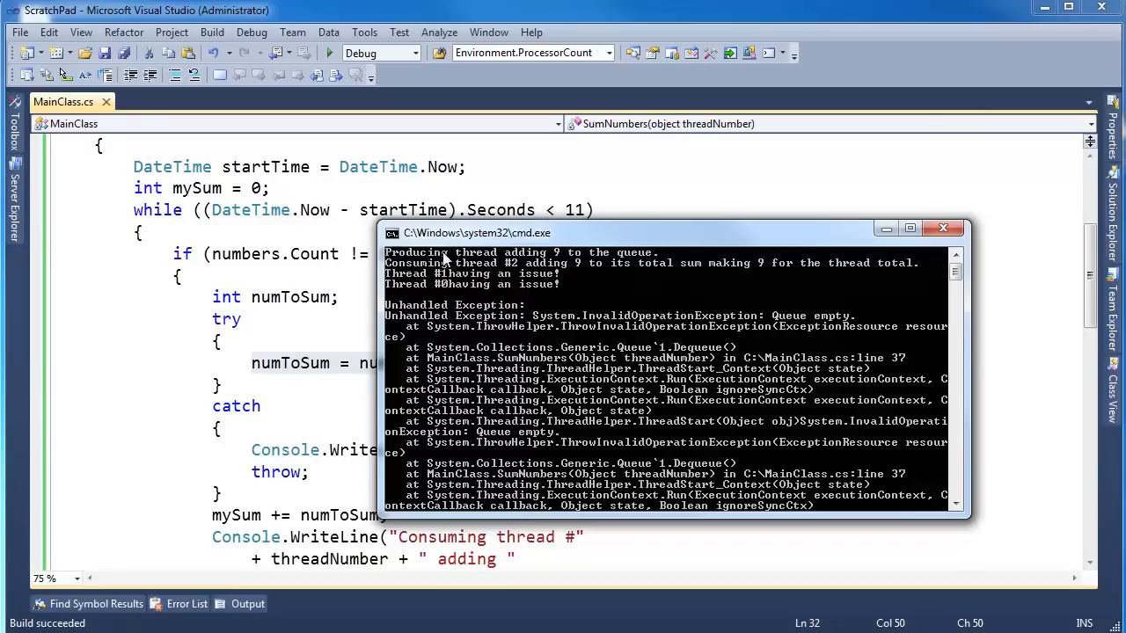
mouse_move(519, 271)
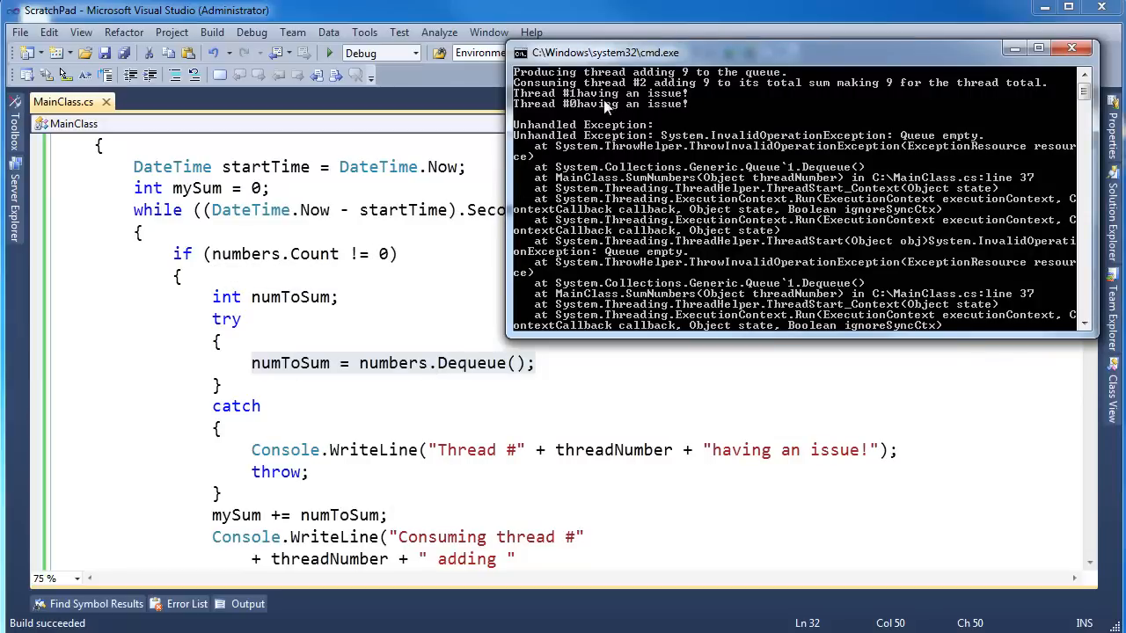
mouse_move(717, 86)
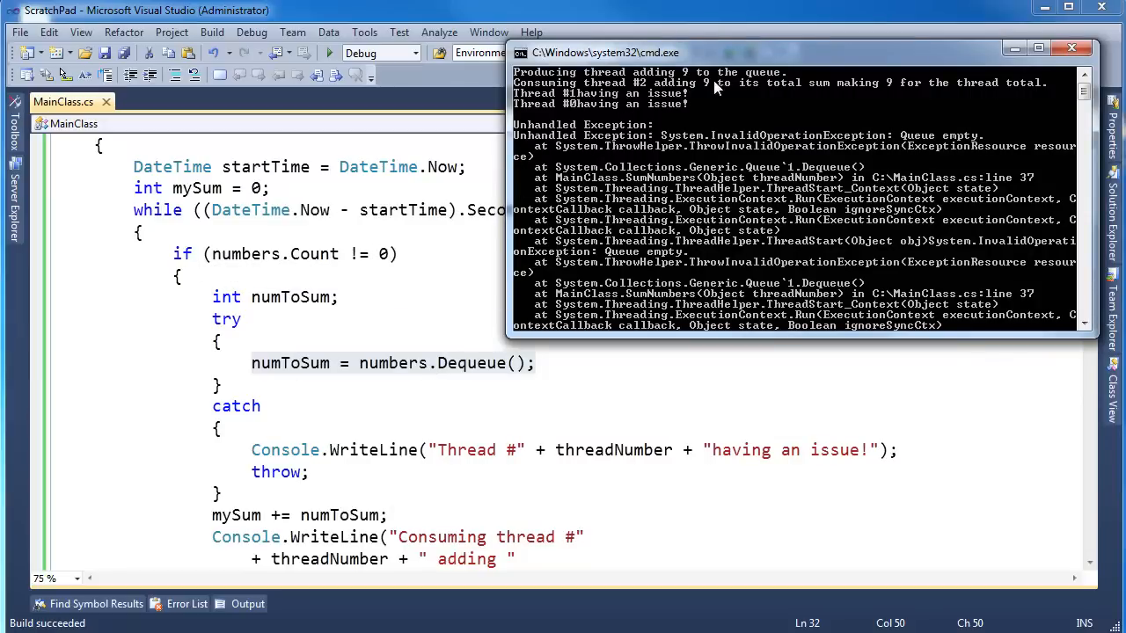
mouse_move(416, 364)
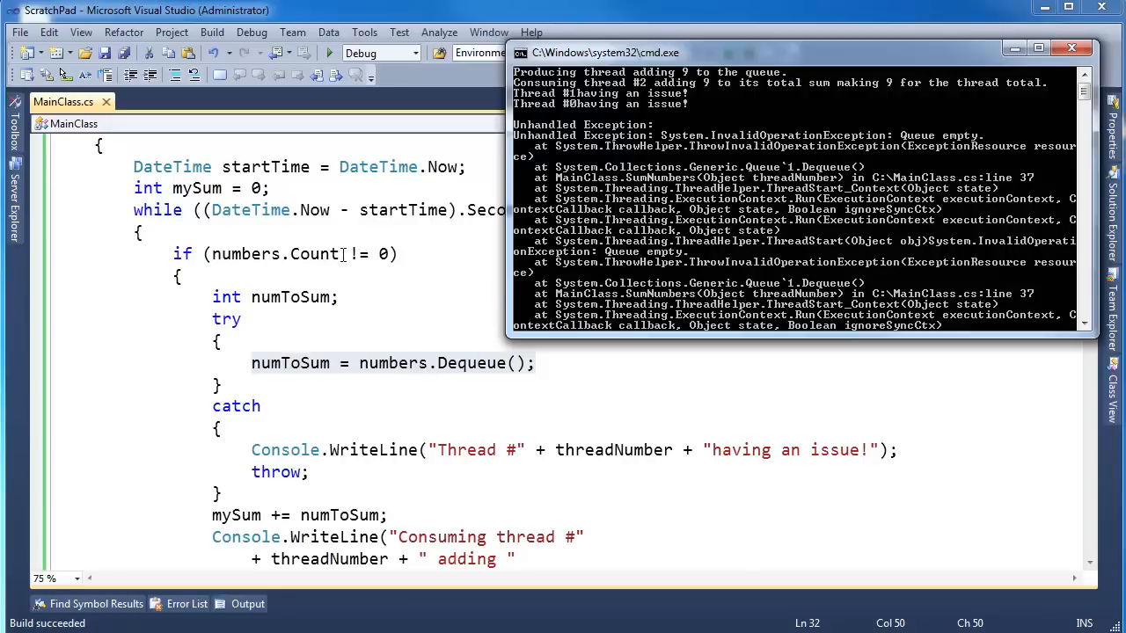
mouse_move(463, 382)
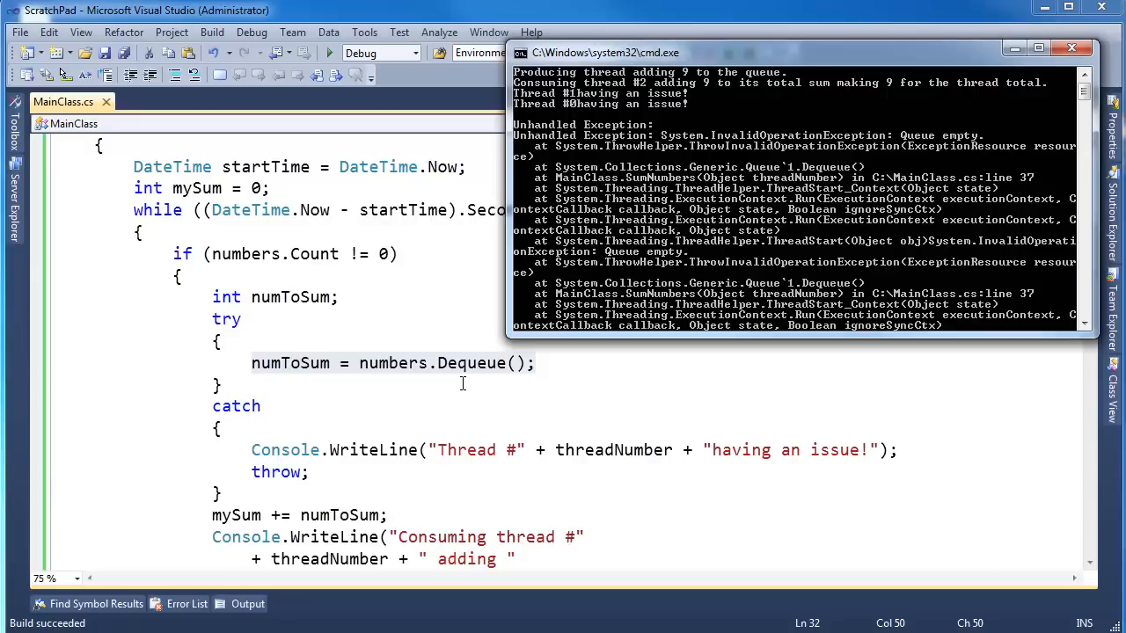
mouse_move(695, 127)
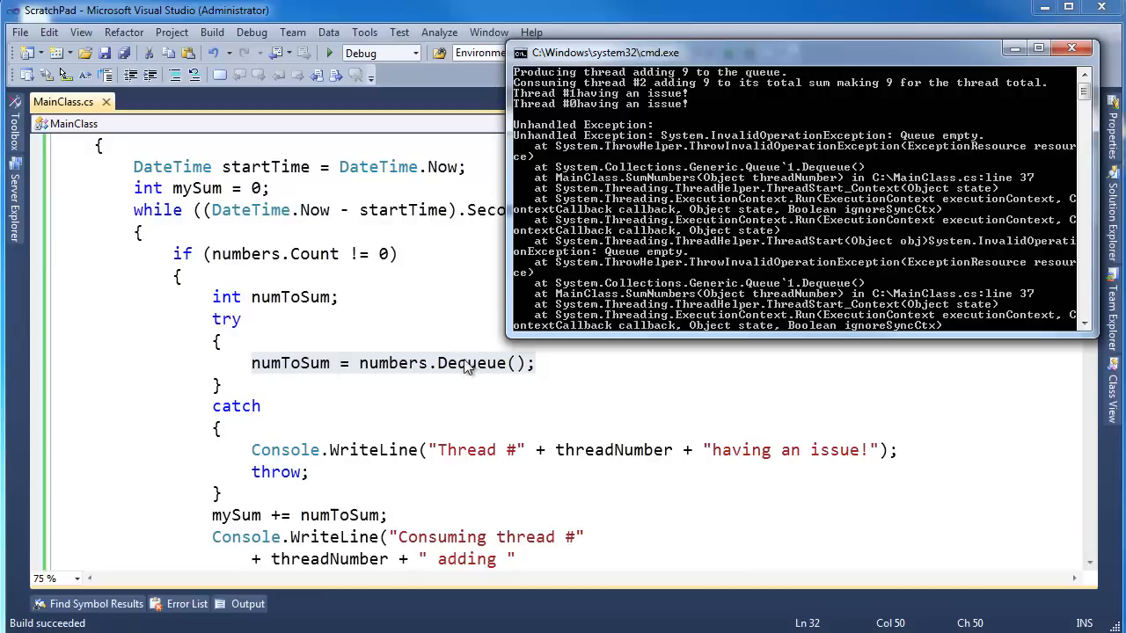
mouse_move(319, 249)
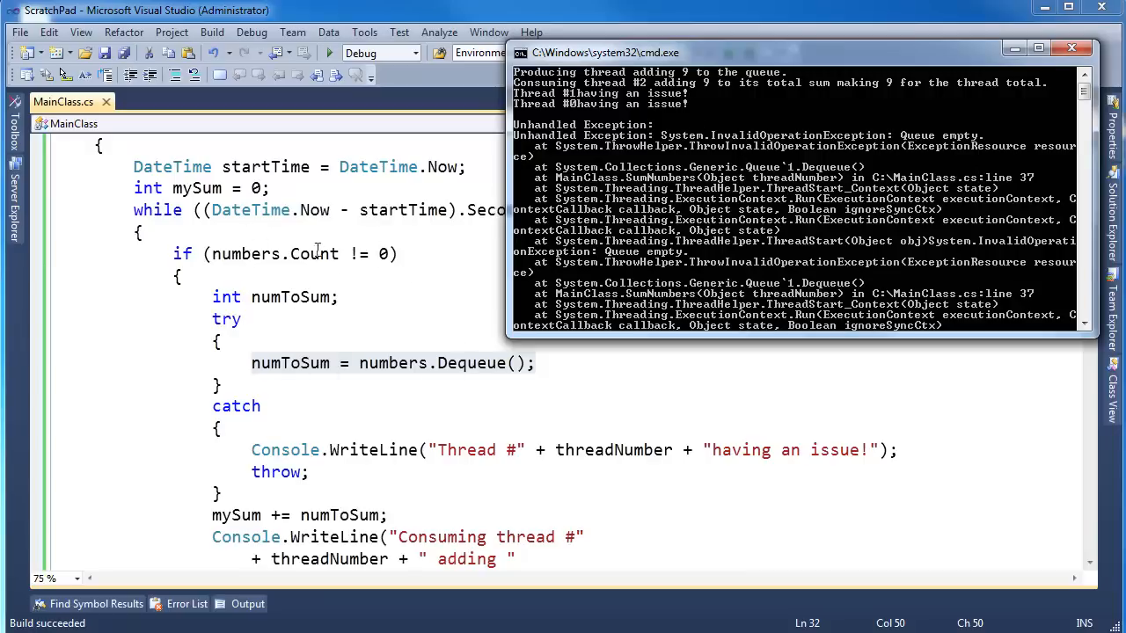